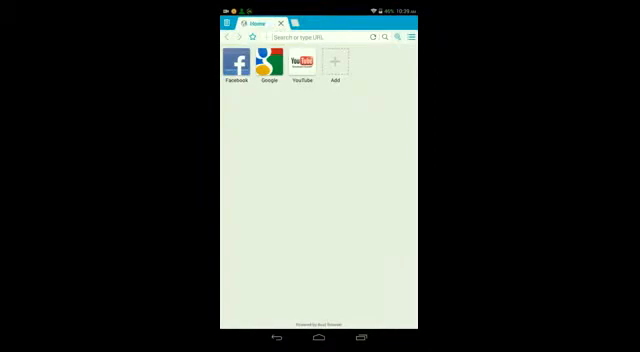
Step: Search Google for 'xposed installer' from the new tab
left_click(264, 62)
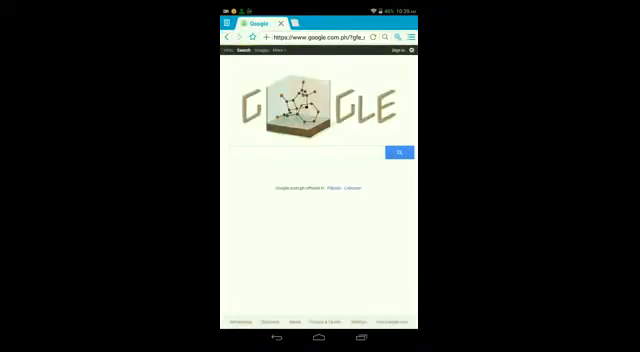
left_click(320, 156)
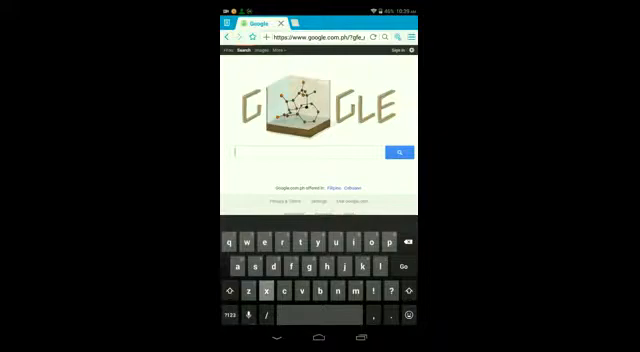
type("xposed installer")
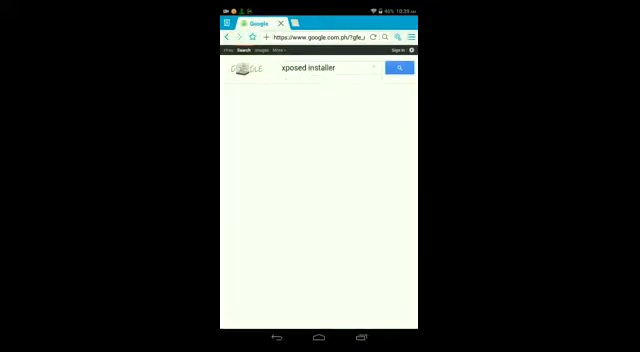
left_click(398, 68)
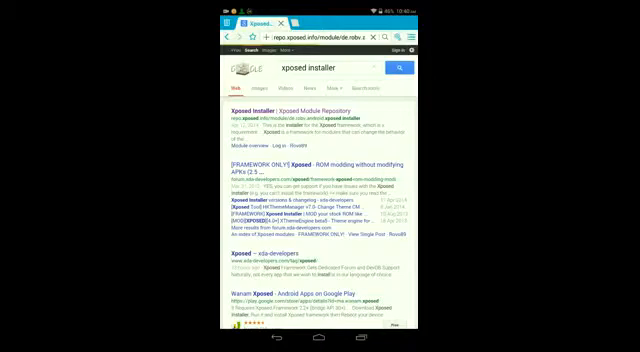
Step: Open the Xposed Module Repository result and scroll to its download section
left_click(290, 108)
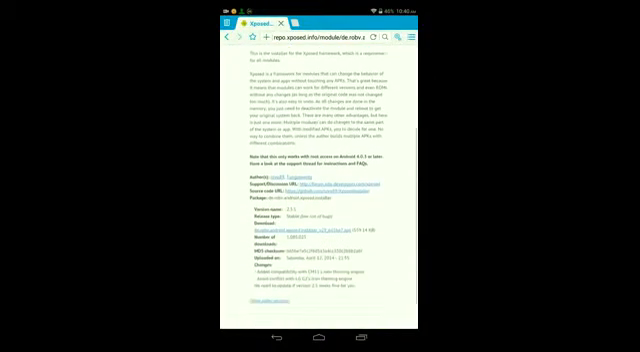
scroll("down", 3)
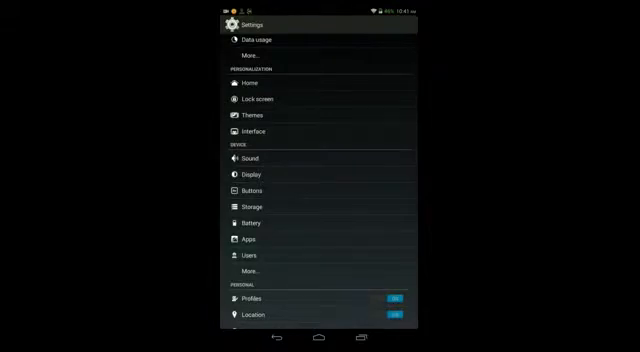
Step: Scroll through Settings to the Security / Unknown sources options, then go back home
scroll("up", 3)
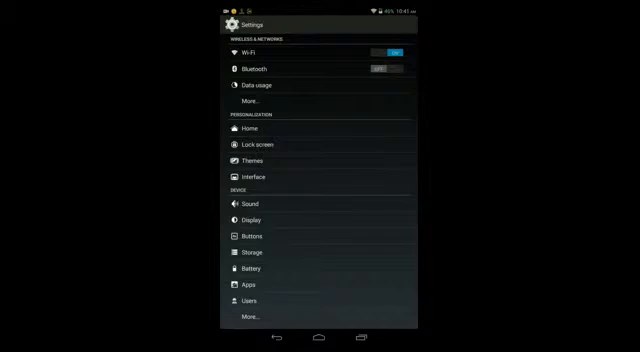
scroll("down", 3)
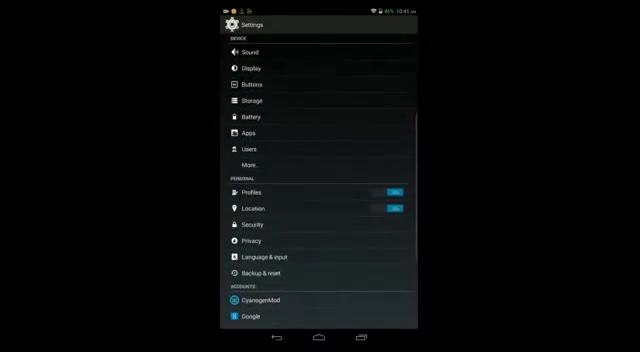
scroll("down", 3)
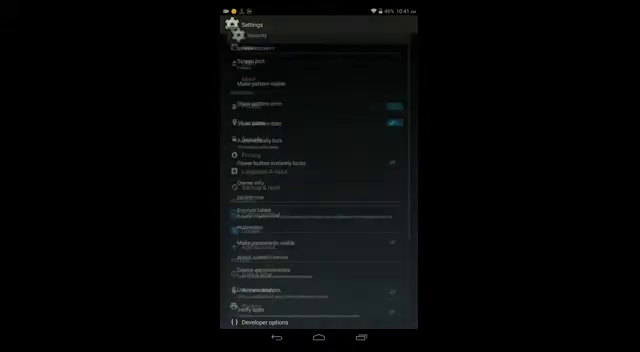
scroll("down", 3)
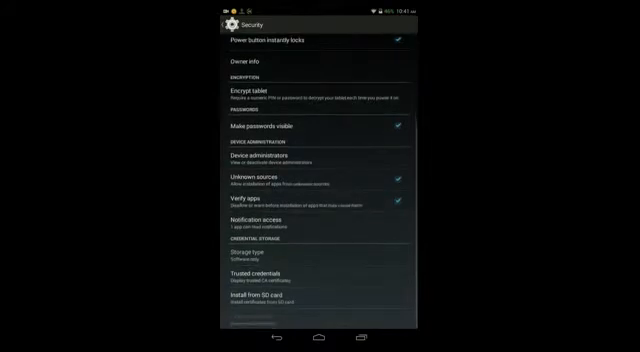
left_click(320, 336)
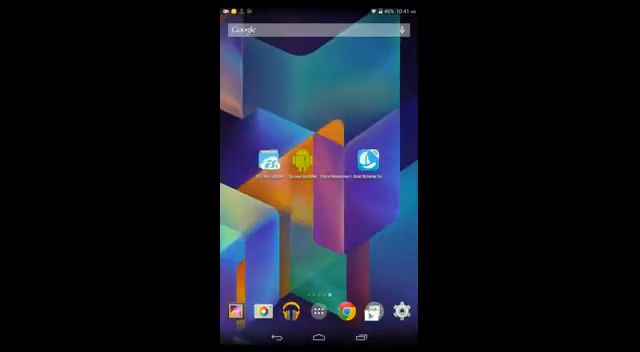
Step: Browse a storage folder in ES File Explorer, then launch Xposed Installer
left_click(264, 160)
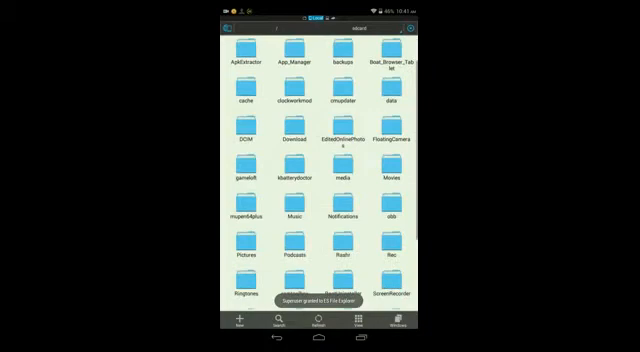
double_click(288, 138)
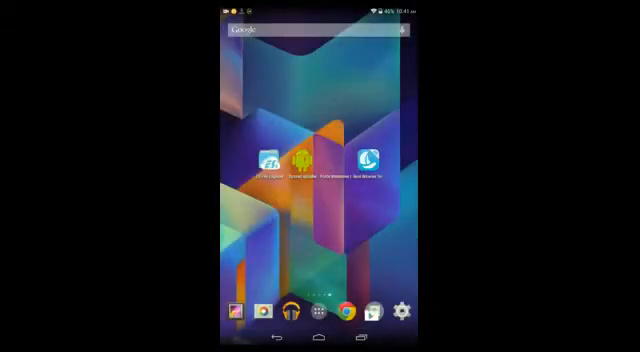
left_click(296, 158)
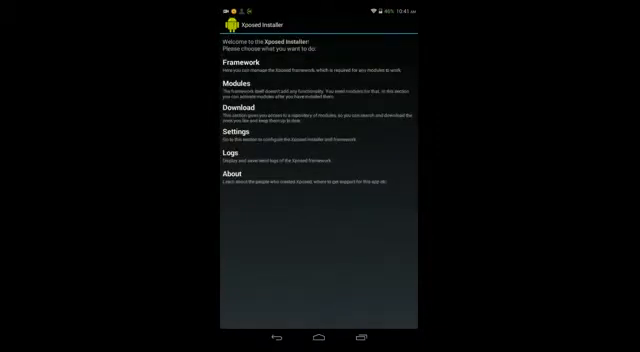
Step: Install/update the Xposed framework and answer the reboot prompt
left_click(236, 66)
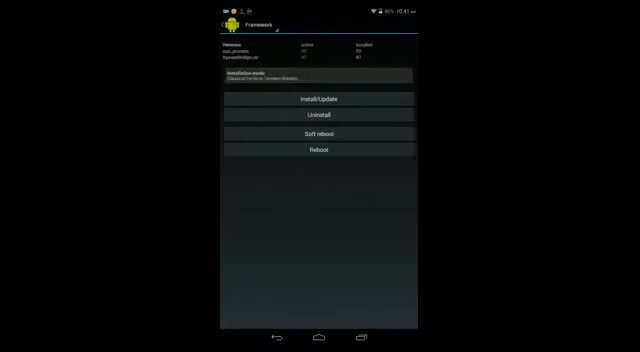
left_click(320, 98)
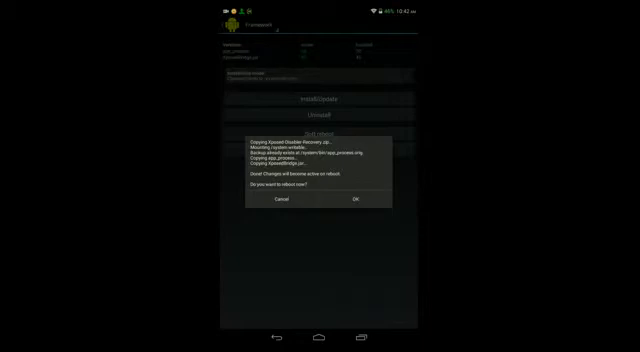
left_click(284, 200)
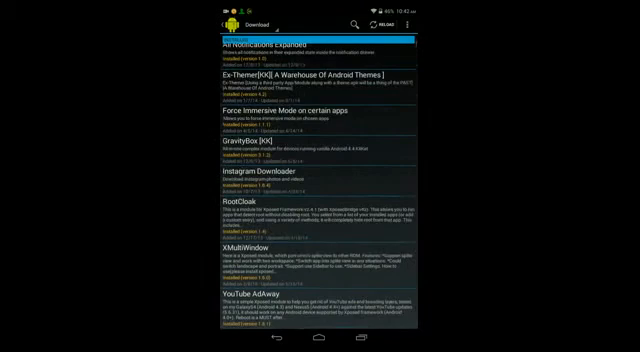
Step: Locate 'Force Immersive Mode on certain apps' in the Download list and download it
scroll("up", 3)
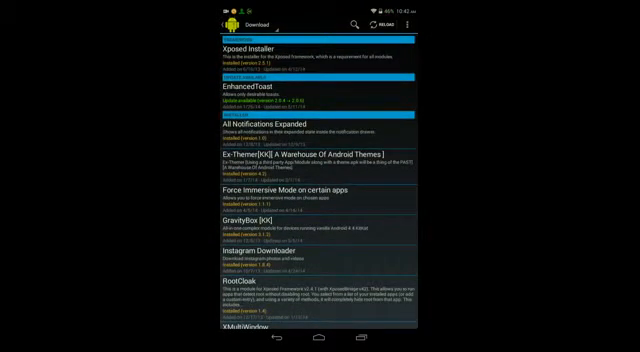
scroll("up", 3)
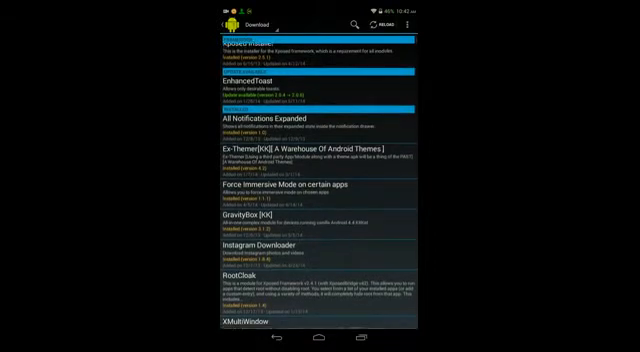
scroll("up", 3)
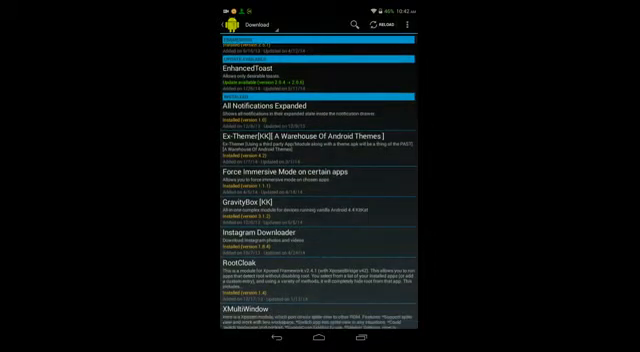
scroll("up", 3)
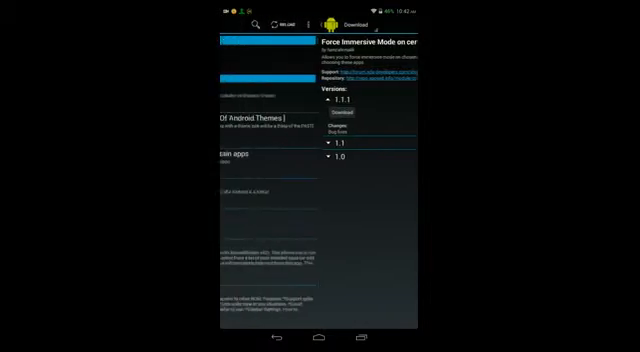
left_click(280, 336)
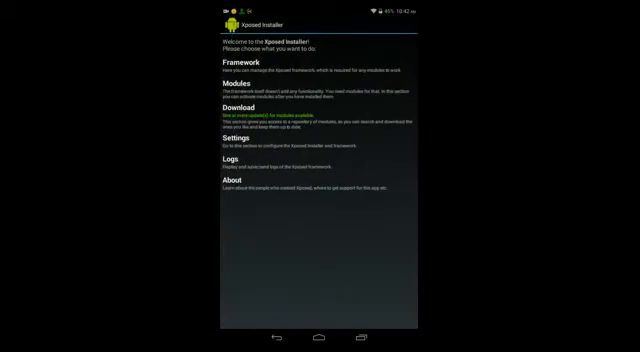
Step: Leave Xposed Installer for the home screen
left_click(228, 80)
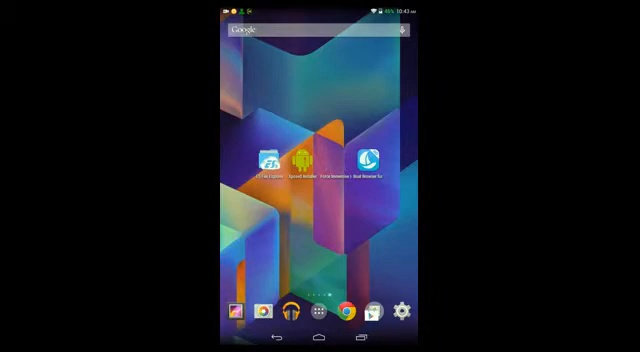
Step: Launch Force Immersive Mode and pick an app from the list to force into immersive mode
left_click(312, 160)
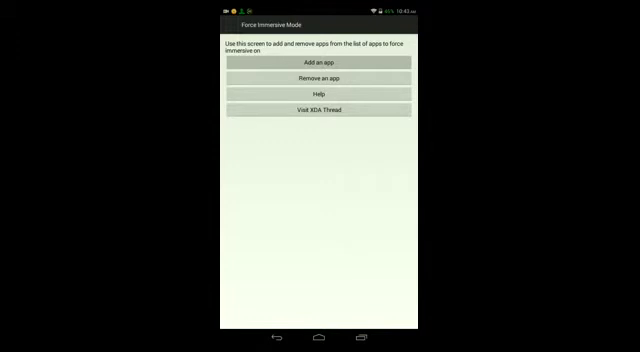
left_click(316, 64)
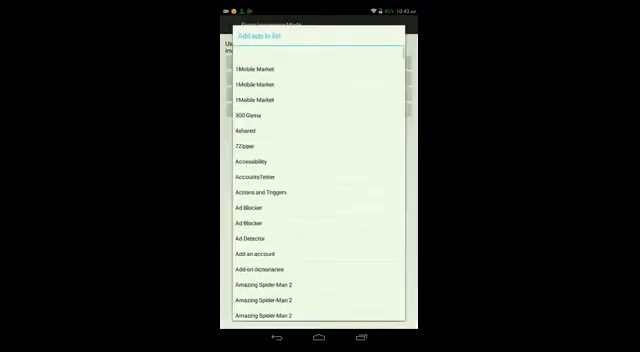
scroll("down", 3)
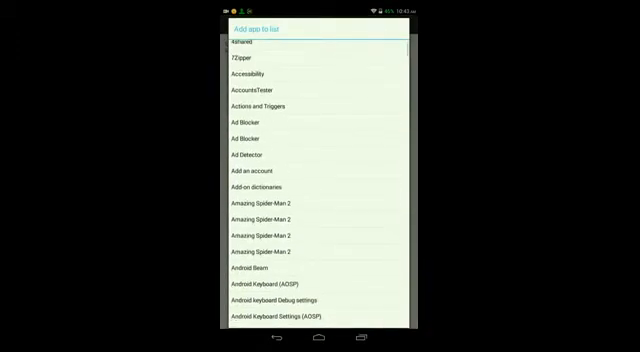
scroll("down", 3)
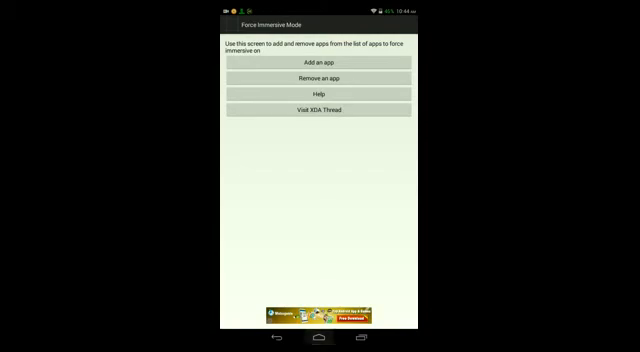
Step: Exit Force Immersive Mode and close the notification shade, leaving the home screen
left_click(320, 336)
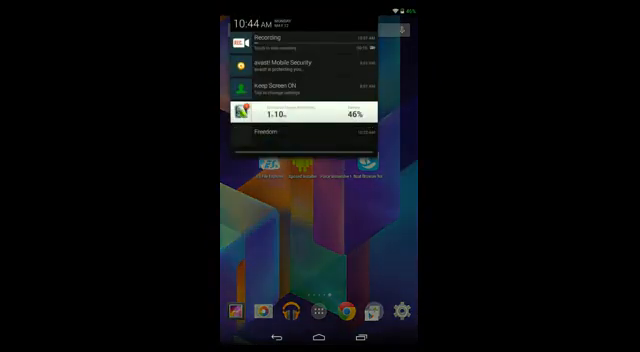
left_click(320, 250)
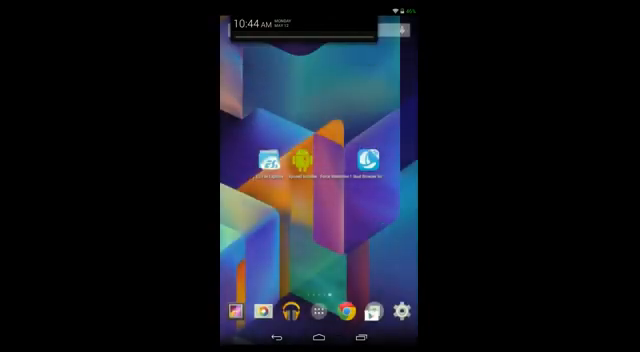